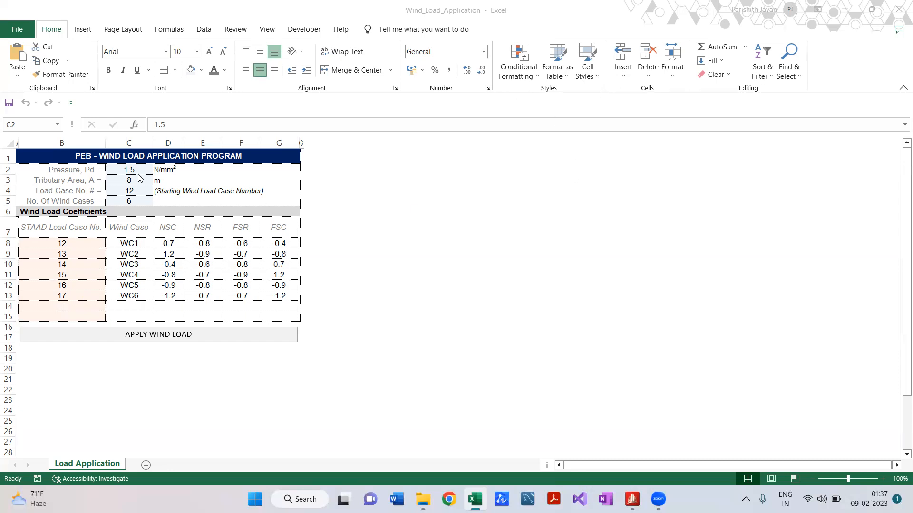
Enter 1.28 N/mm² as pressure in C2 and 7 m as tributary area in C3
drag(129, 169, 129, 201)
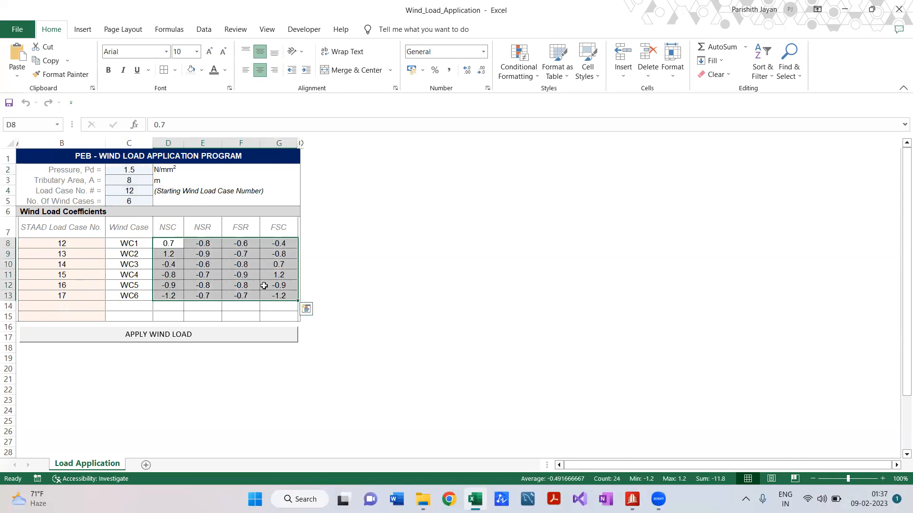
click(129, 169)
text(1.28)
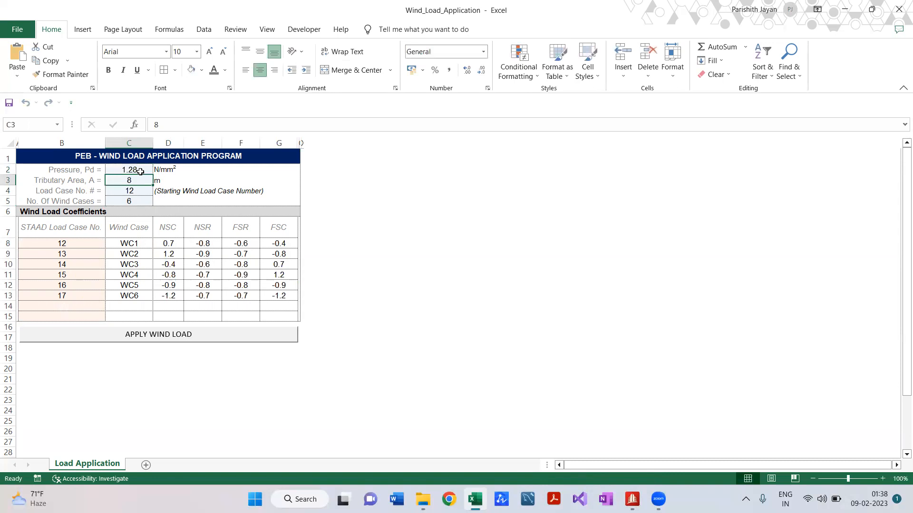
text(7)
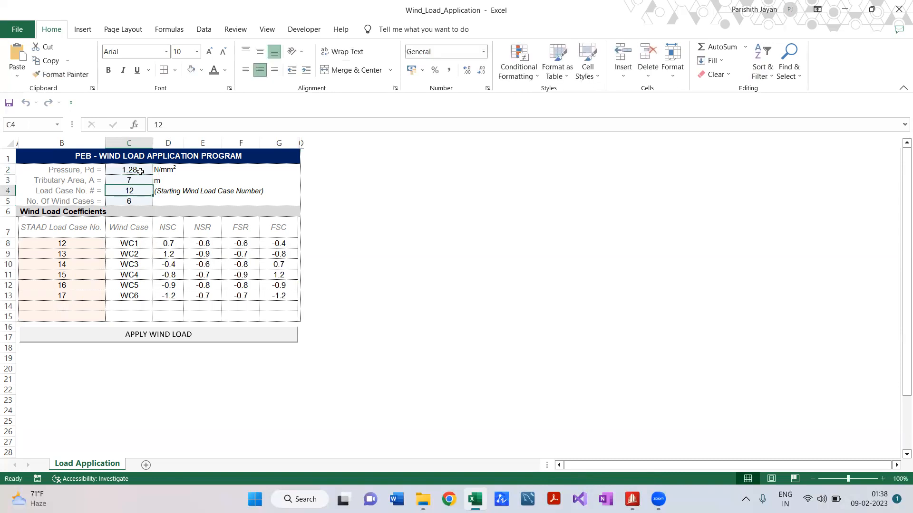
key(alt+tab)
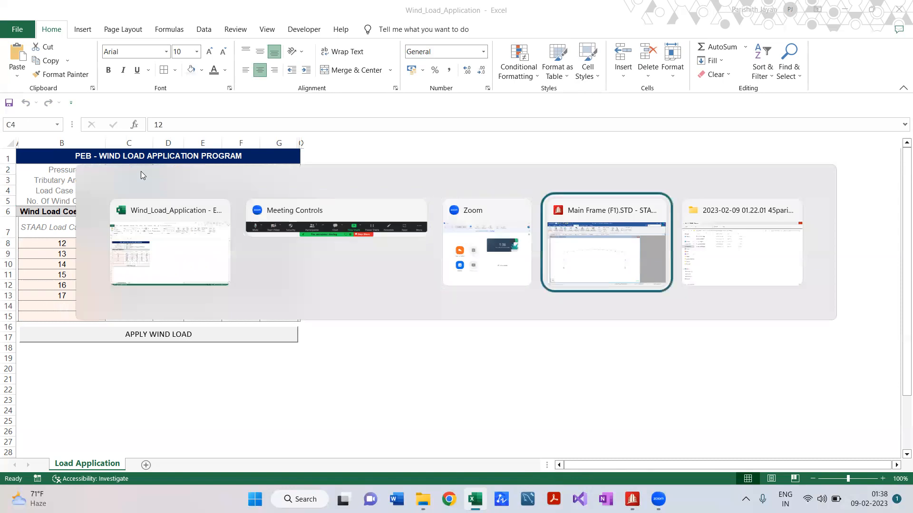
Inspect the WIND LEFT, WIND END and WIND RIGHT CASE-1 load cases, then return to Excel
click(605, 241)
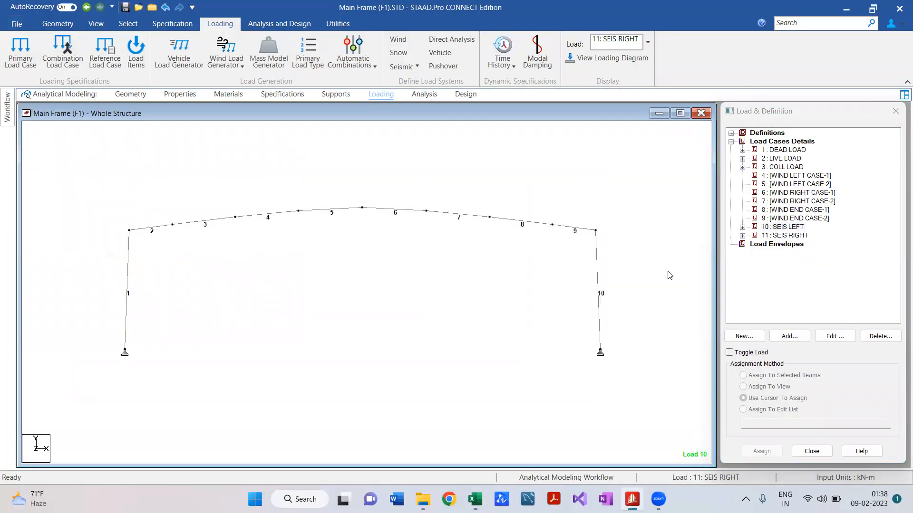
click(796, 176)
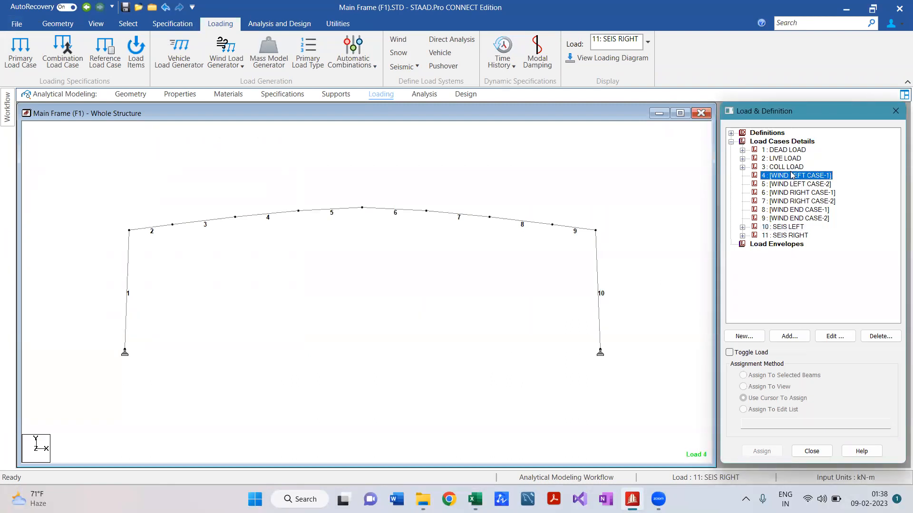
click(795, 210)
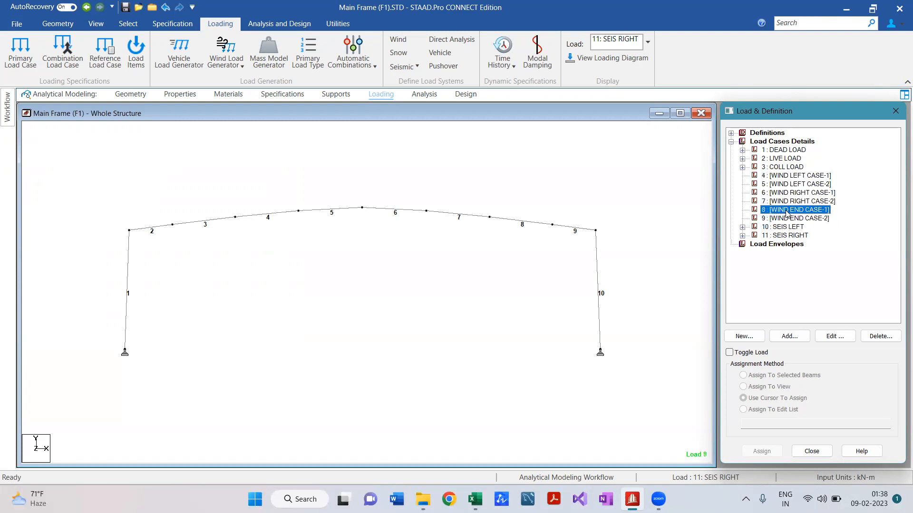
click(796, 175)
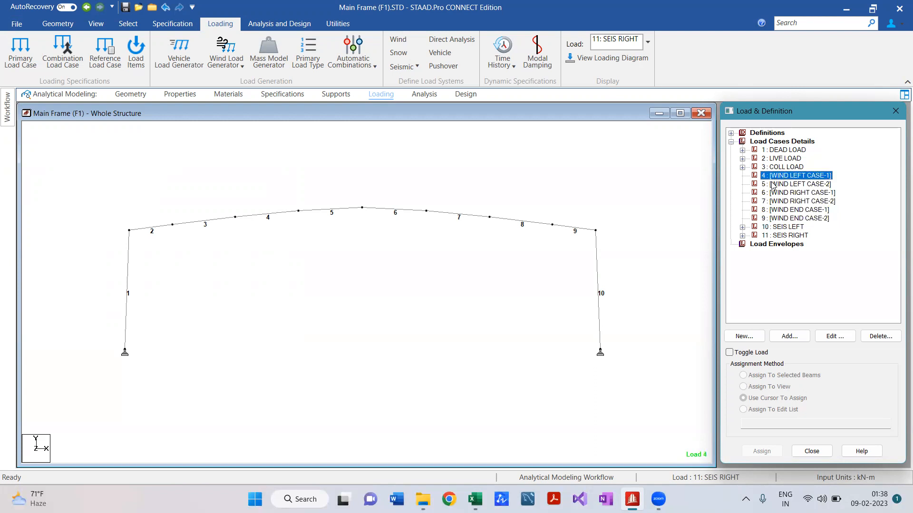
key(alt+tab)
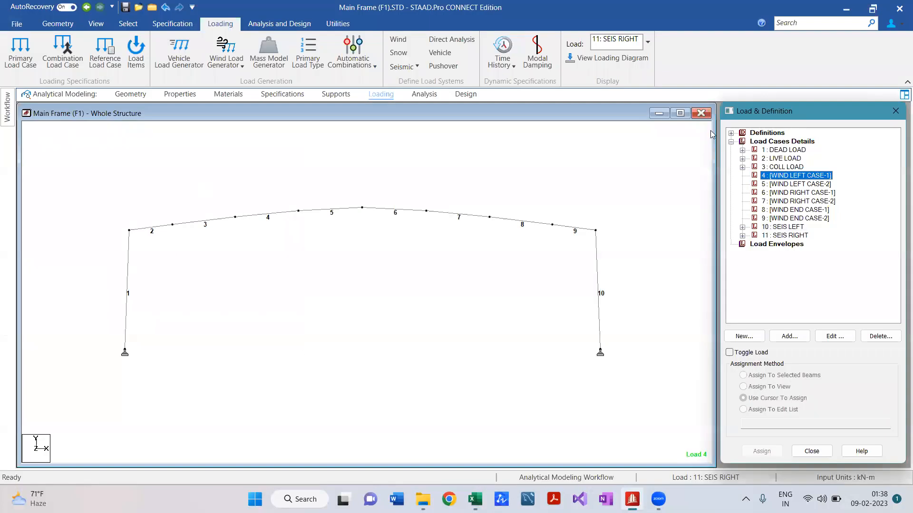
click(798, 192)
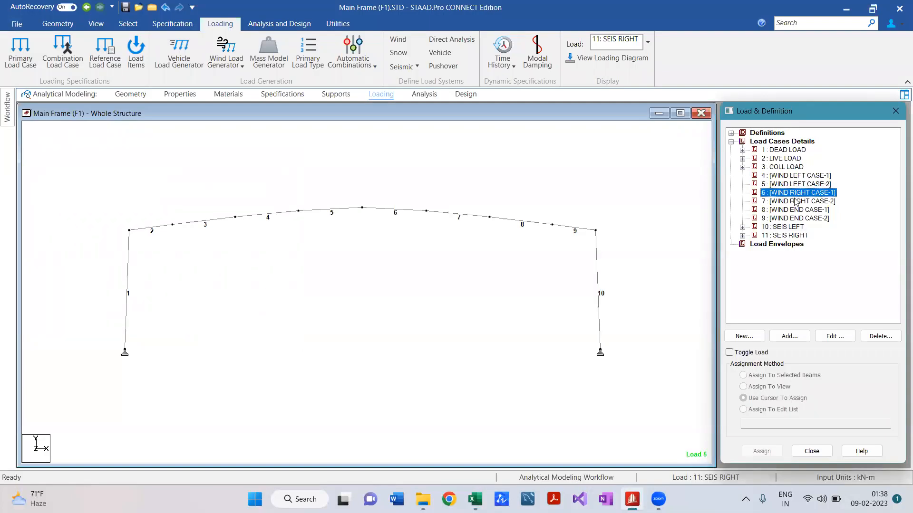
click(794, 218)
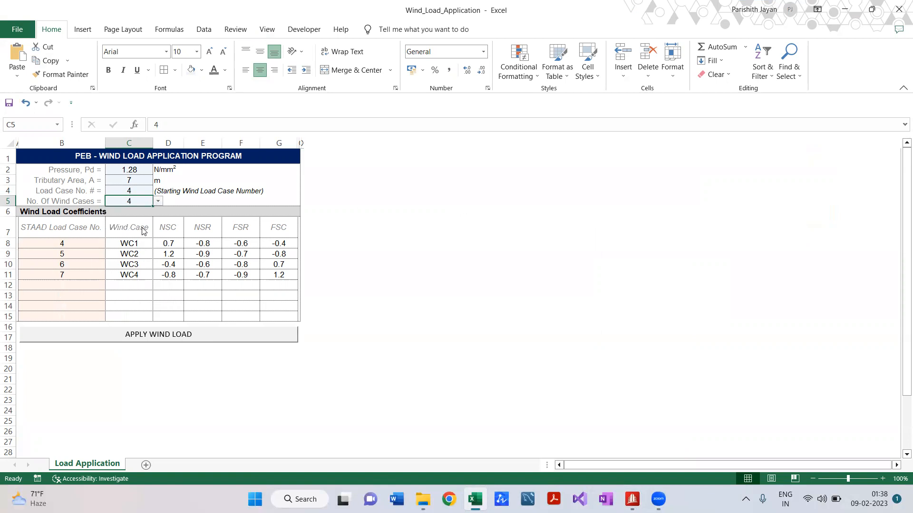
Enter 8 in C5, choose 6 wind cases, and select the six cases' coefficients
text(8)
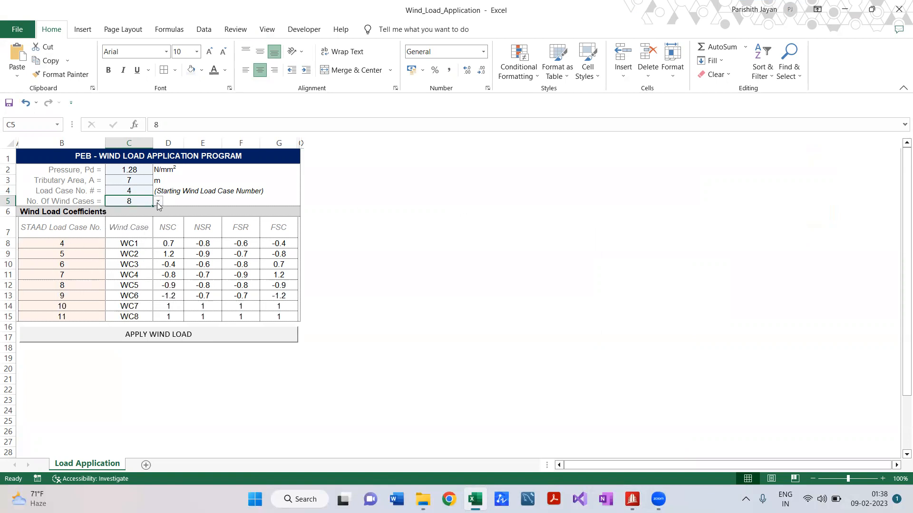
click(157, 205)
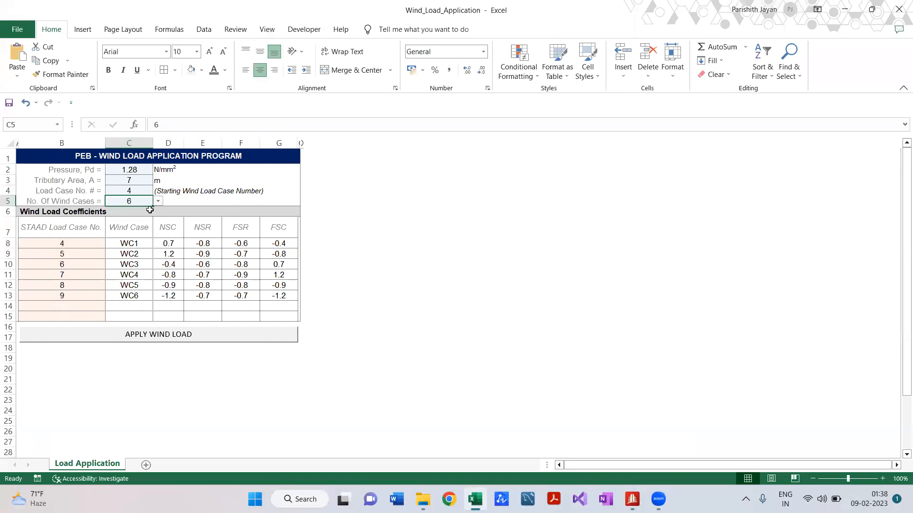
mouse_move(96, 227)
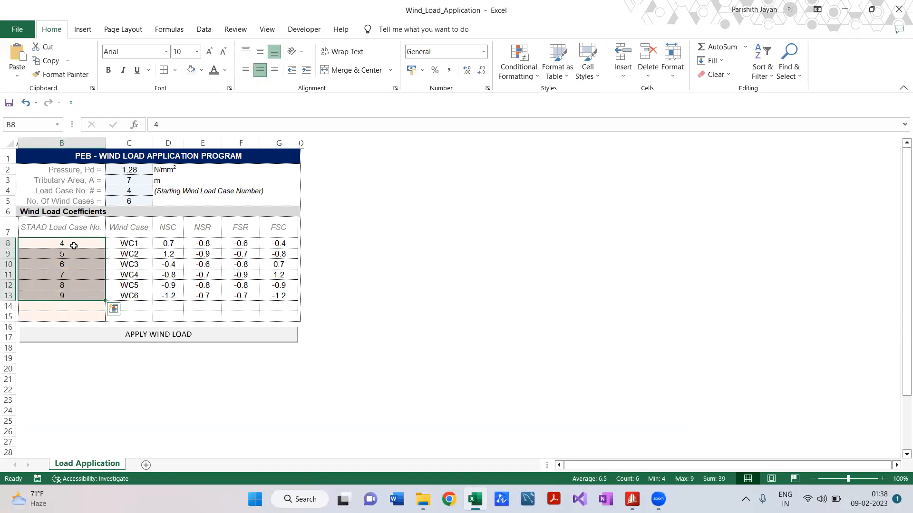
drag(61, 243, 61, 295)
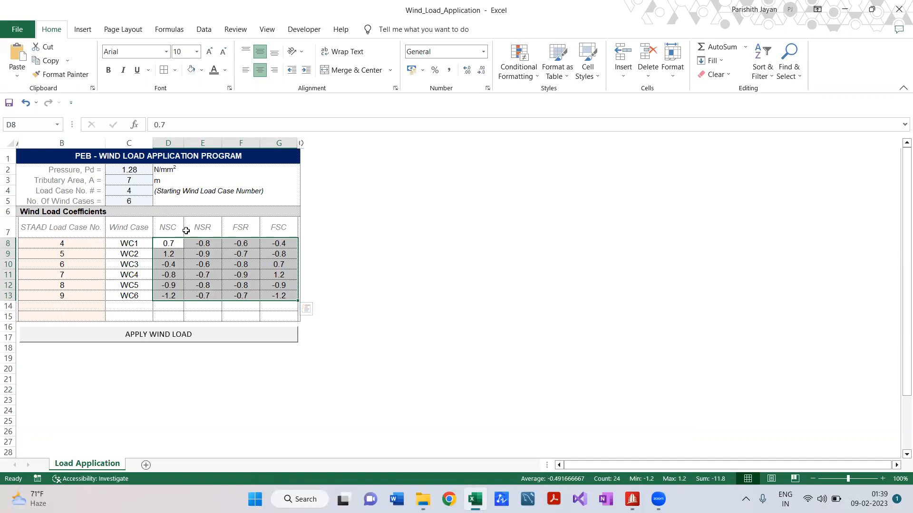
mouse_move(163, 247)
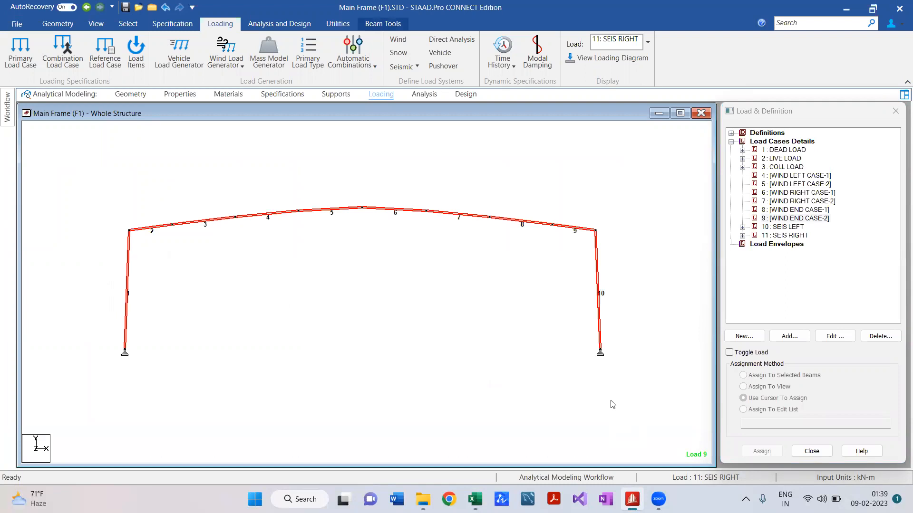
mouse_move(620, 386)
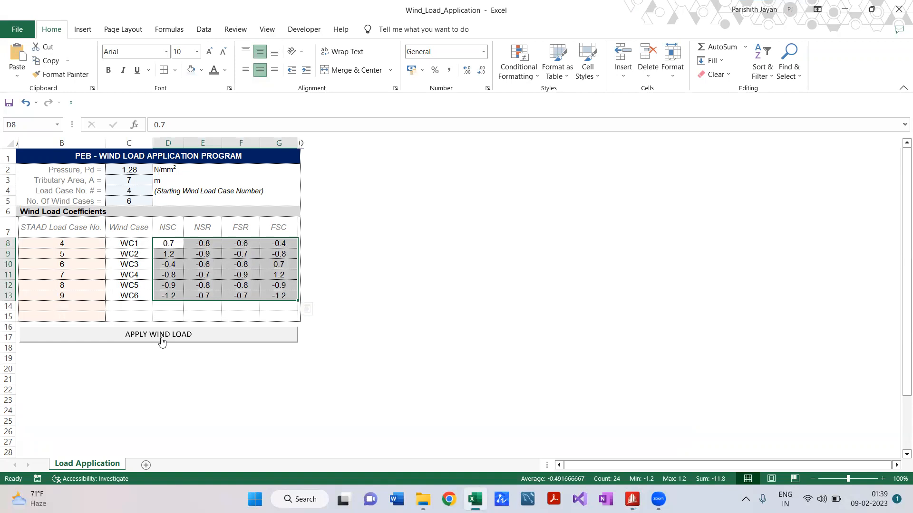
Run APPLY WIND LOAD to send wind cases 4–9 to the portal frame
click(158, 334)
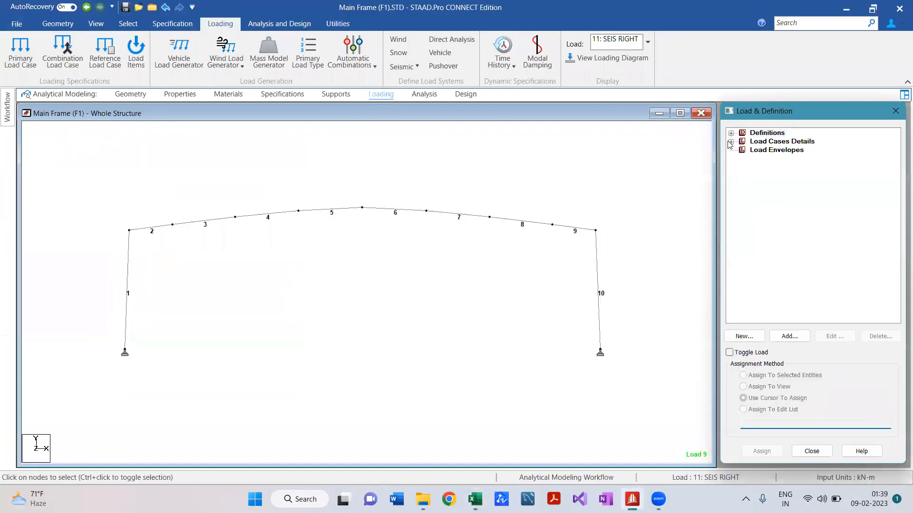
Show WIND LEFT CASE-1 loads (6.272, 7.168, 5.376, 3.584 kN/m) and a CASE-2 member load
click(731, 141)
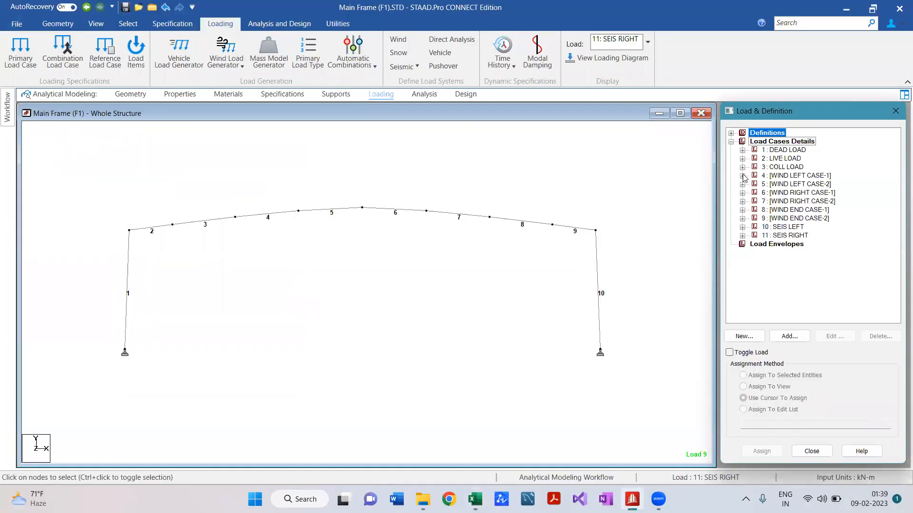
click(742, 175)
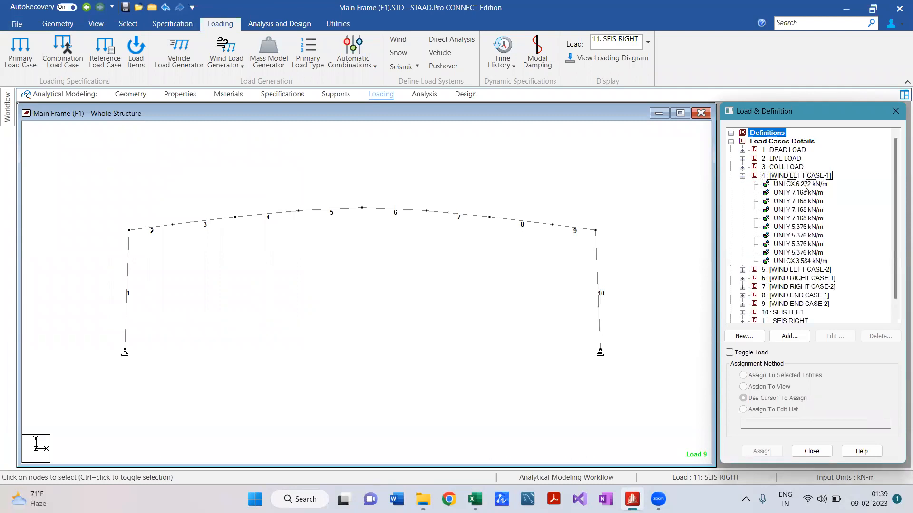
click(800, 184)
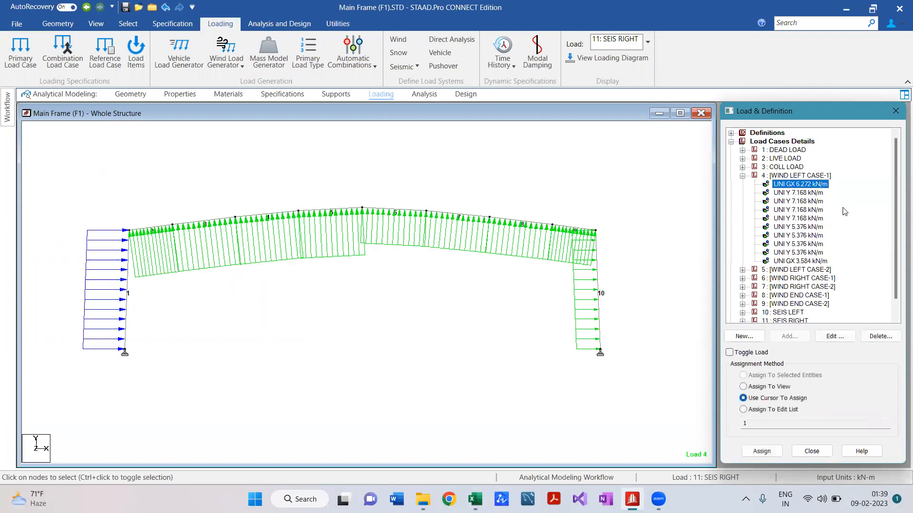
click(799, 193)
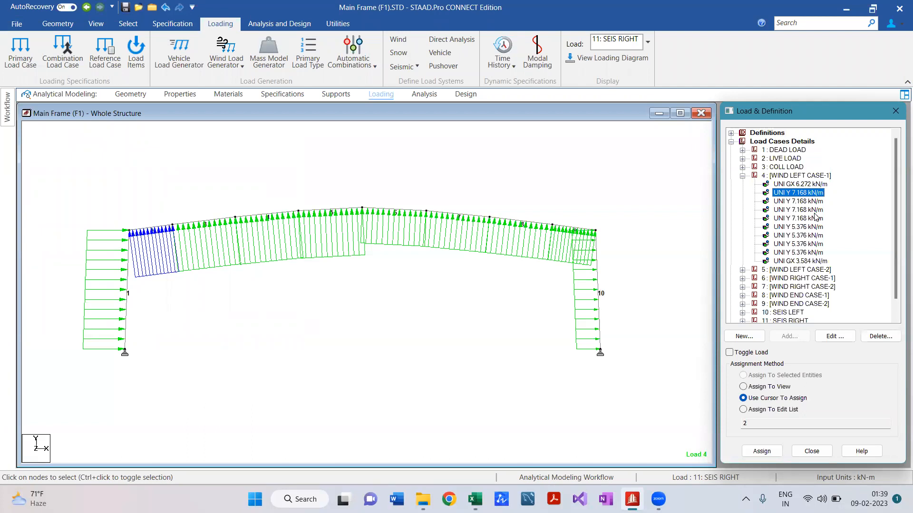
click(798, 201)
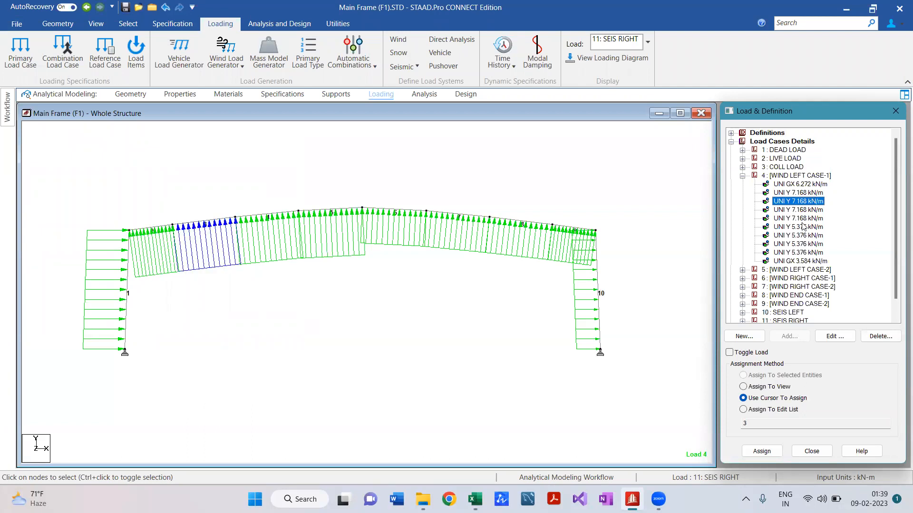
click(797, 226)
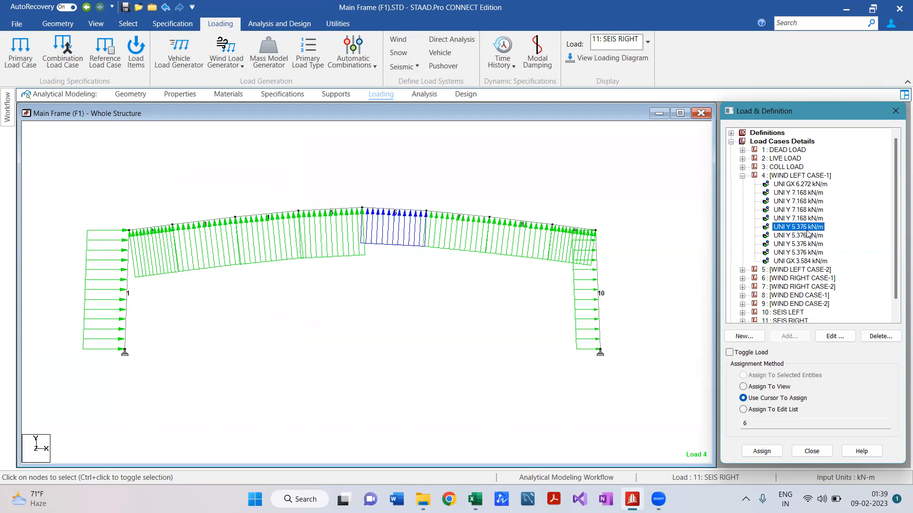
click(798, 235)
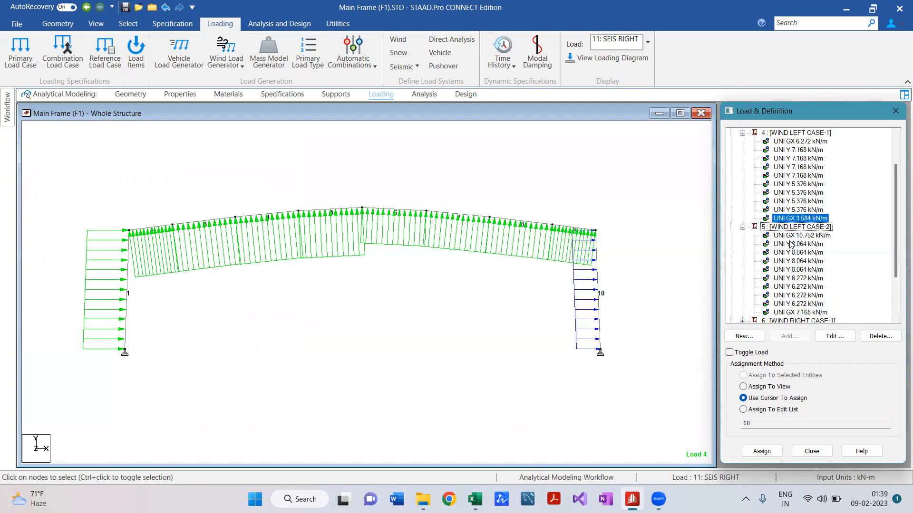
click(798, 269)
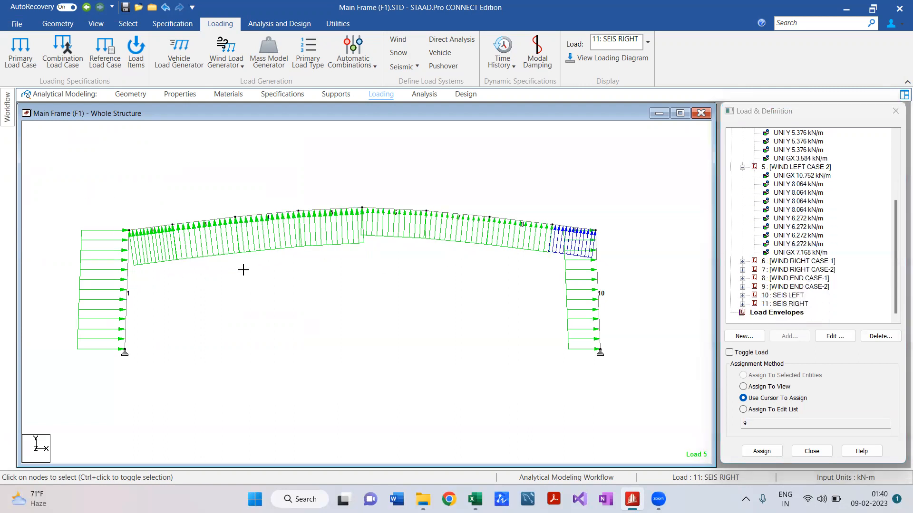
Review the coefficient range D8:G13 for all six wind cases, then show STAAD.Pro's load case list
click(474, 500)
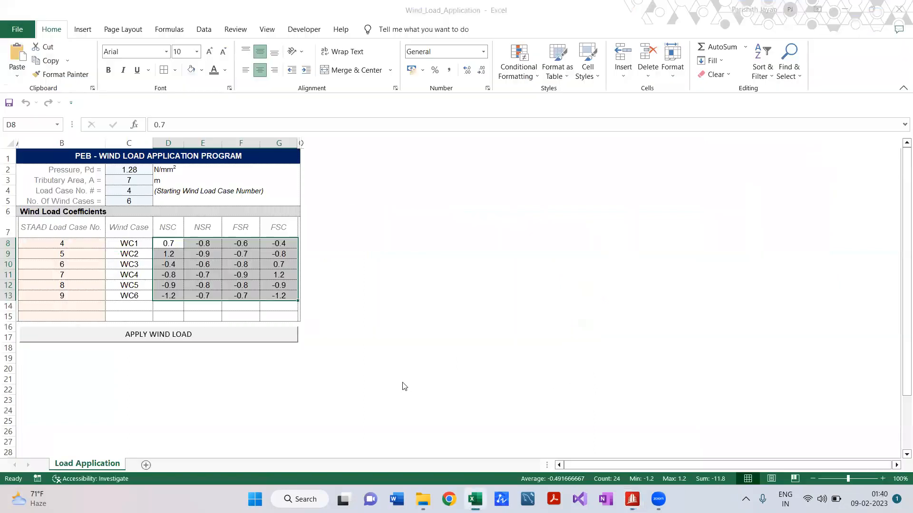
drag(167, 243, 278, 295)
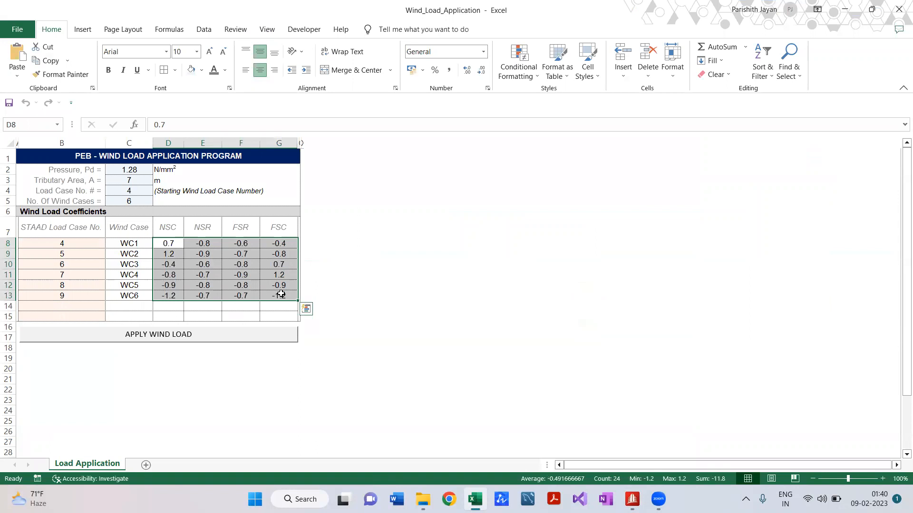
click(202, 254)
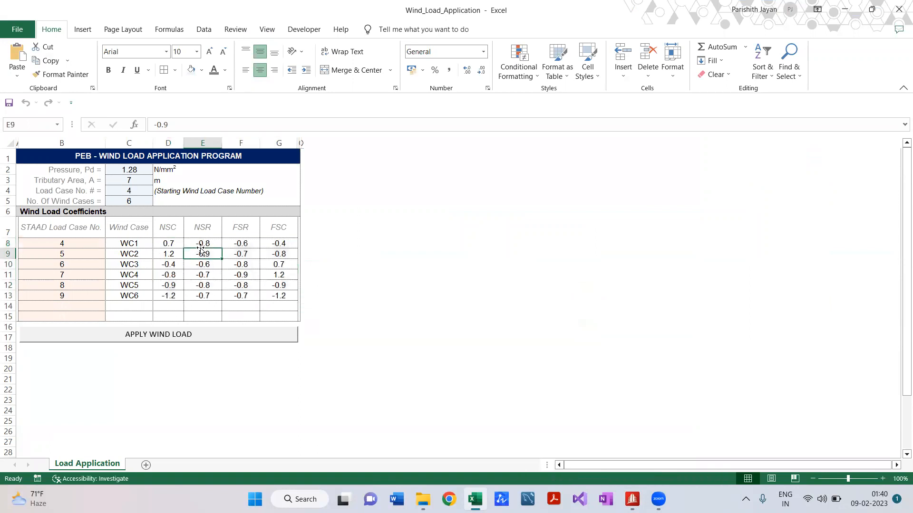
click(202, 243)
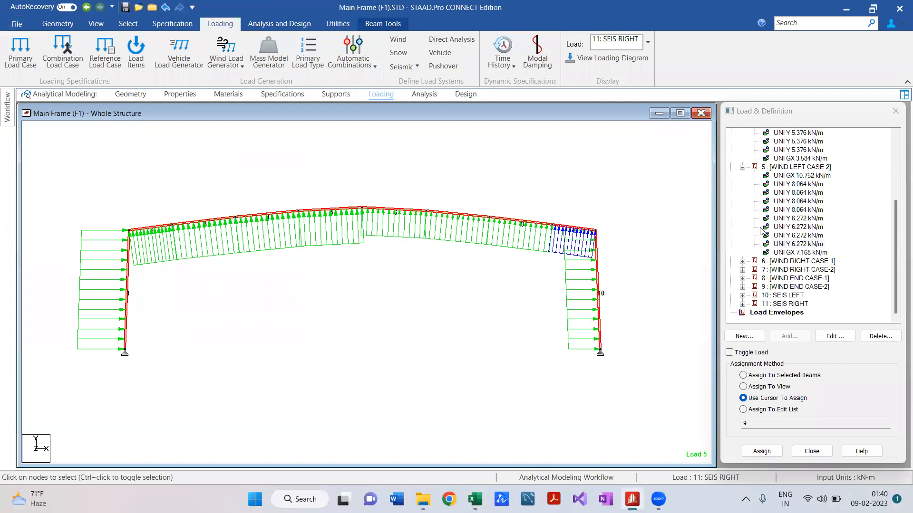
click(474, 499)
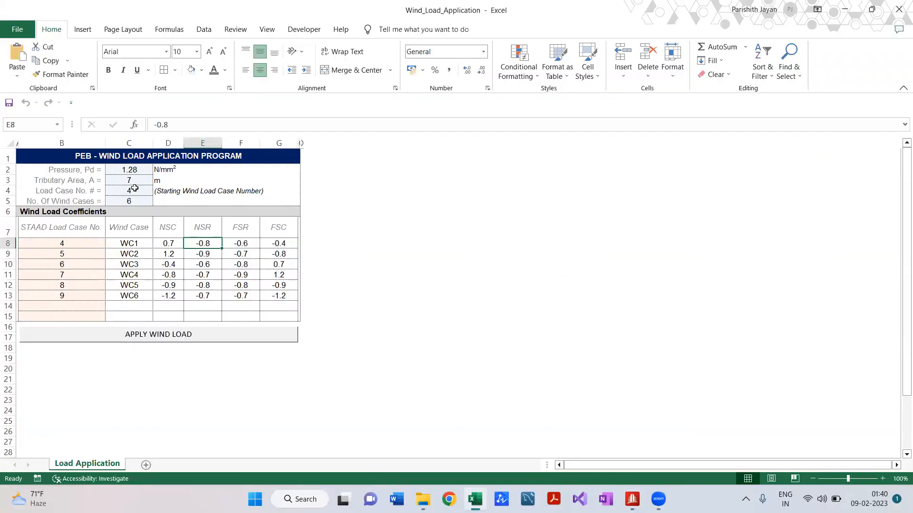
click(500, 504)
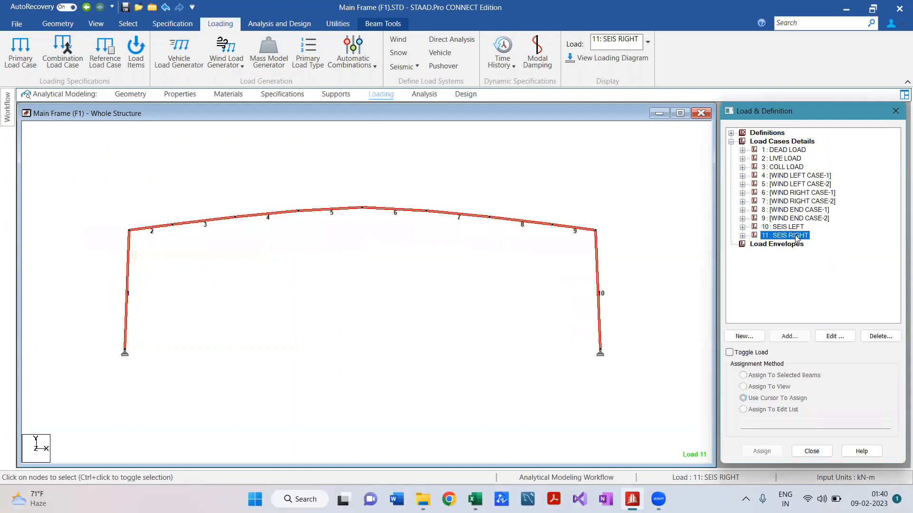
Confirm 11 SEIS RIGHT is the last load case and return to the workbook
click(474, 499)
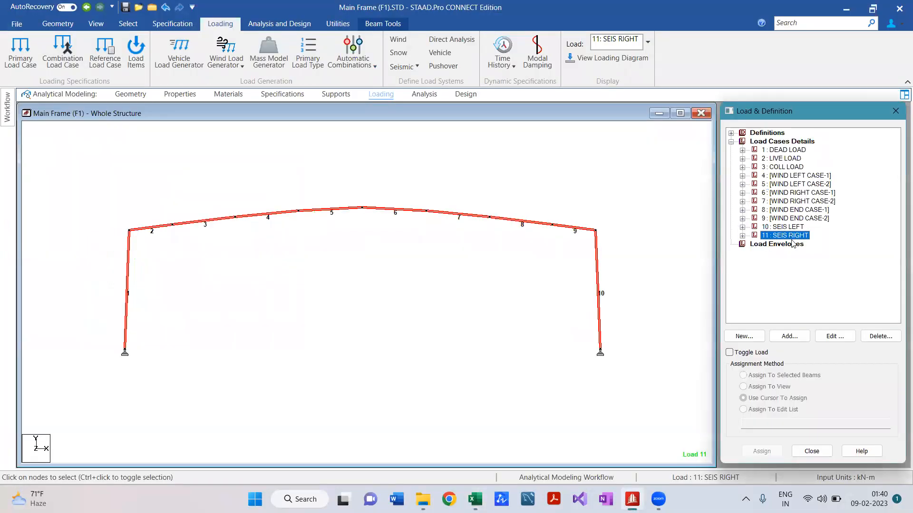
click(784, 236)
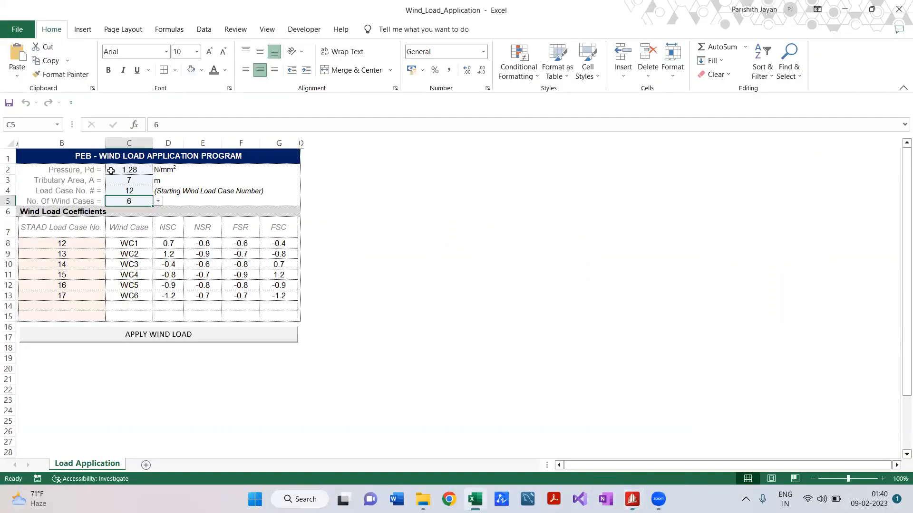
Enter pressure 1.5 and tributary area 8, apply the wind loads, and dismiss the completion message
text(1.5)
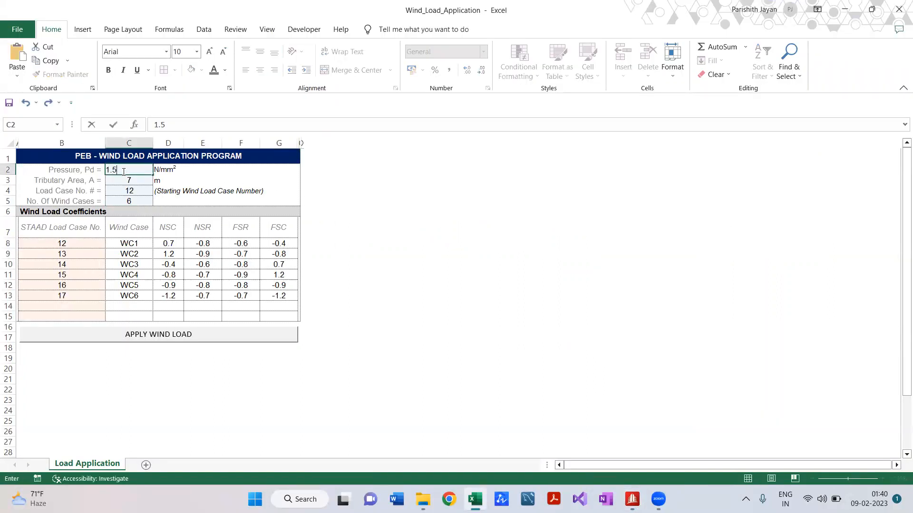
text(8)
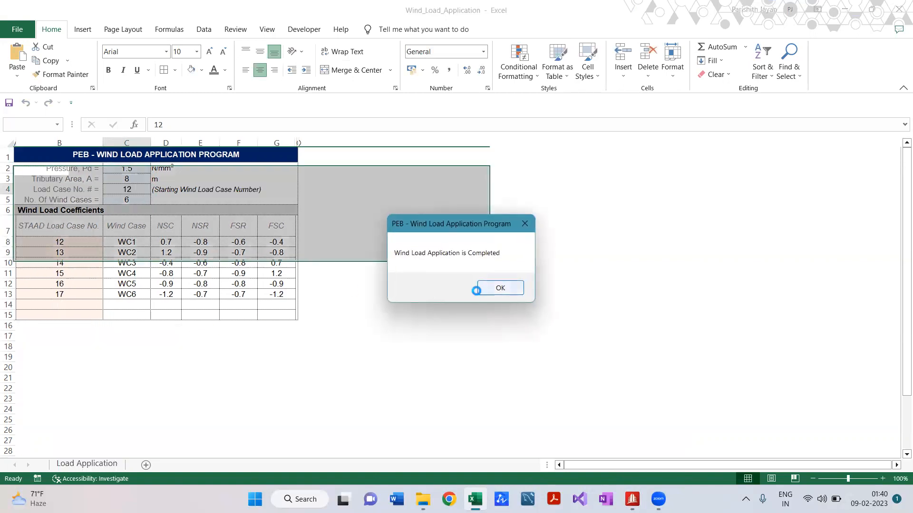
click(498, 288)
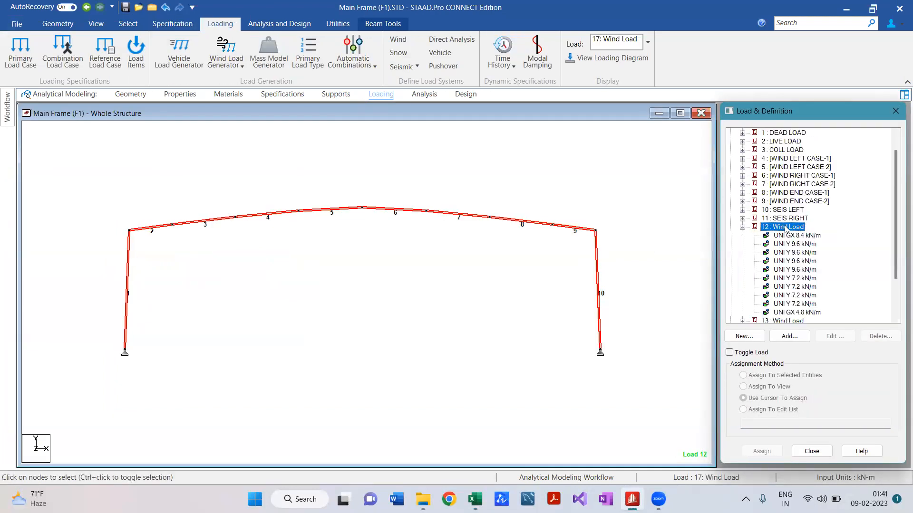
Check Wind Load case 12's properties and compare its loads with wind case 4
click(833, 336)
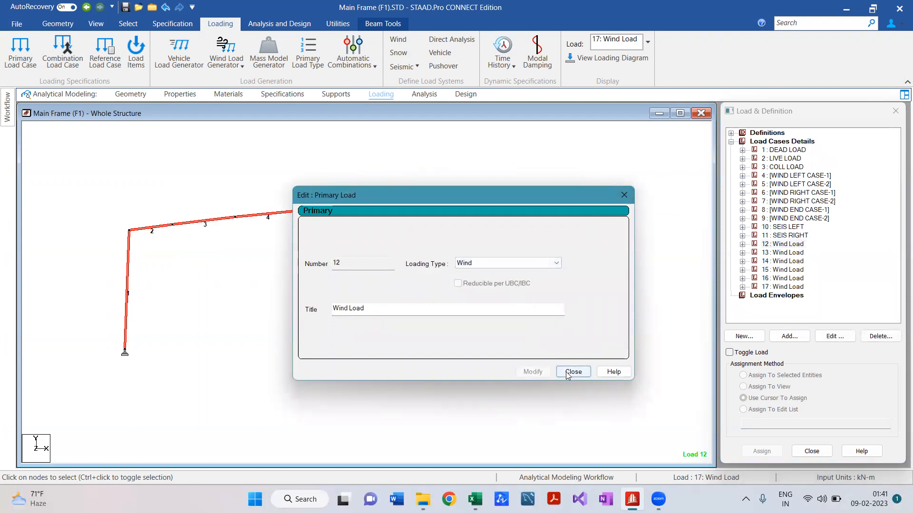
click(572, 371)
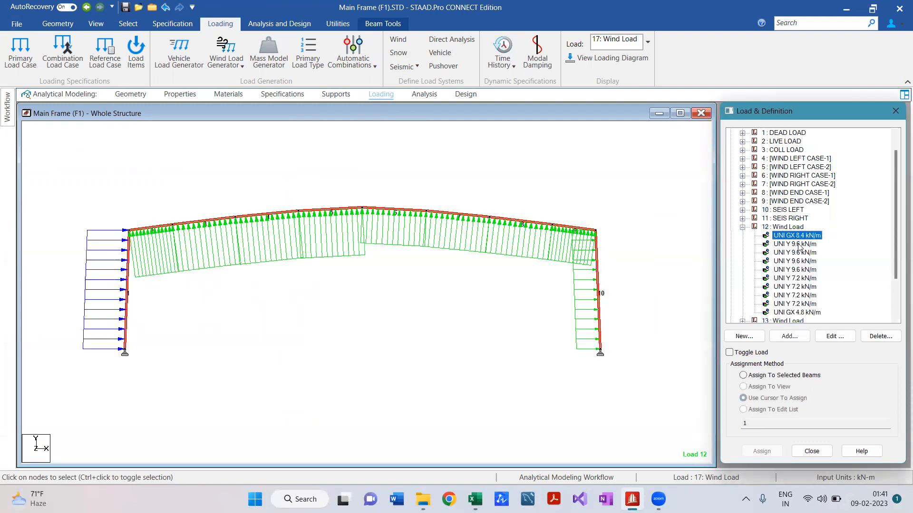
click(794, 278)
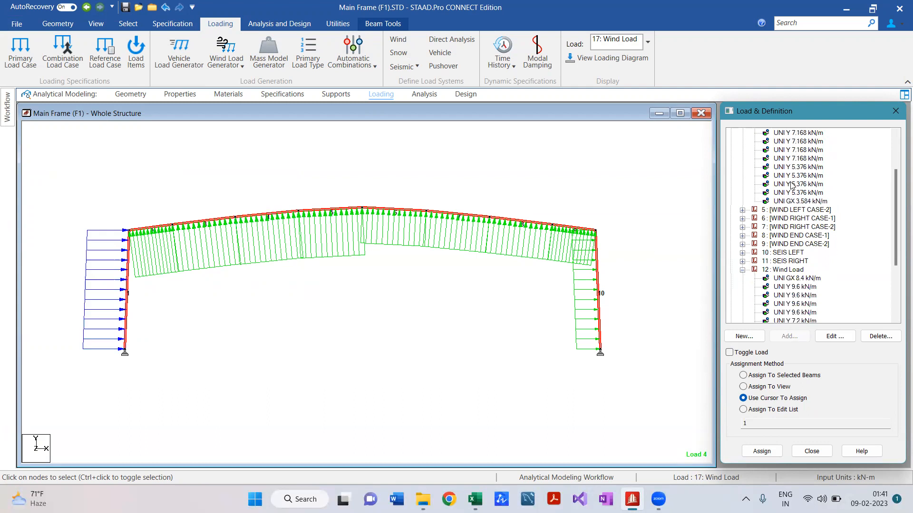
Return to the wind load workbook and scroll down the sheet
click(474, 499)
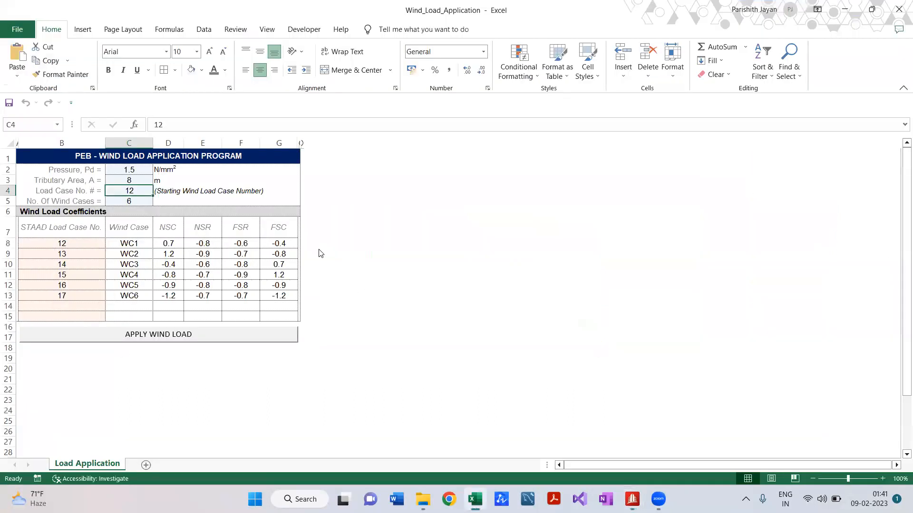
click(129, 170)
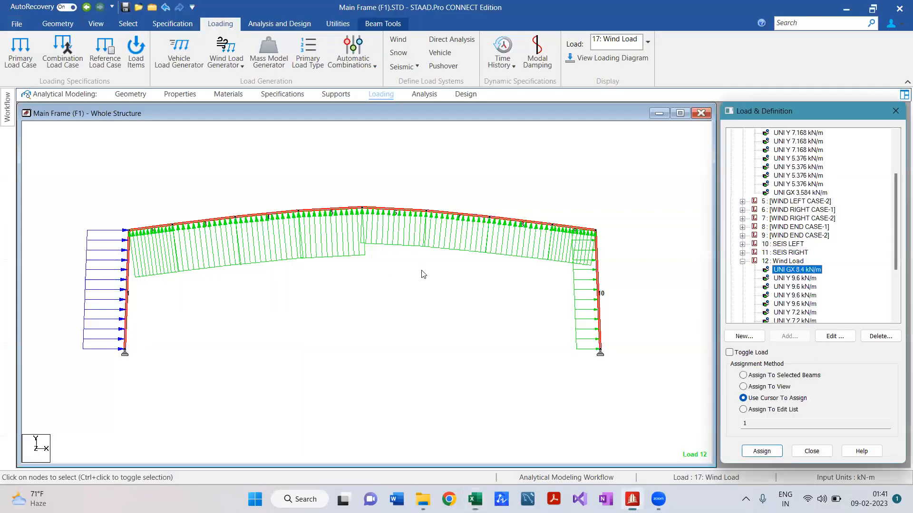
scroll(down, 3)
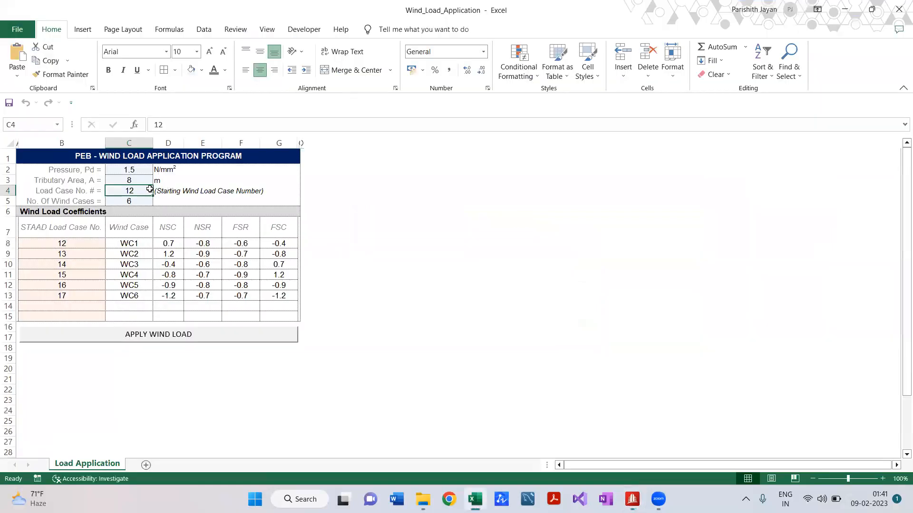
Enter 6 as the tributary area in C3 and apply the wind loads again
click(129, 180)
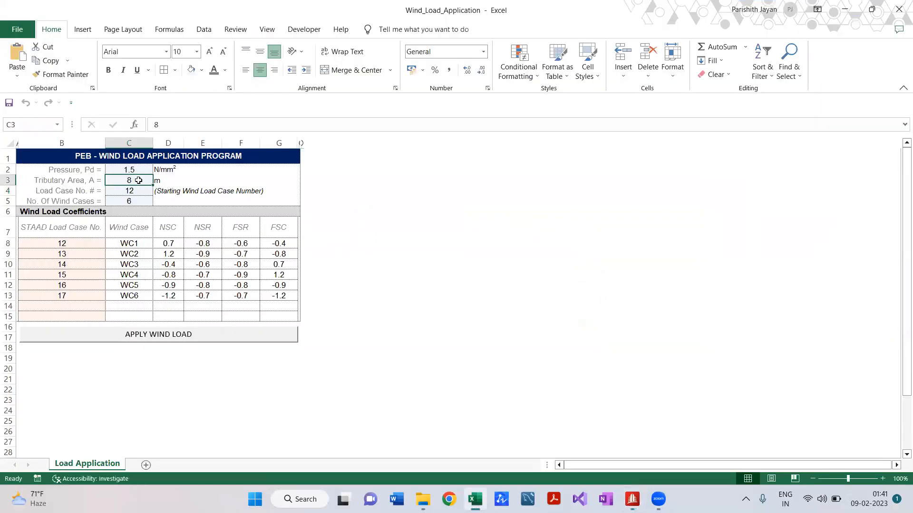
text(6)
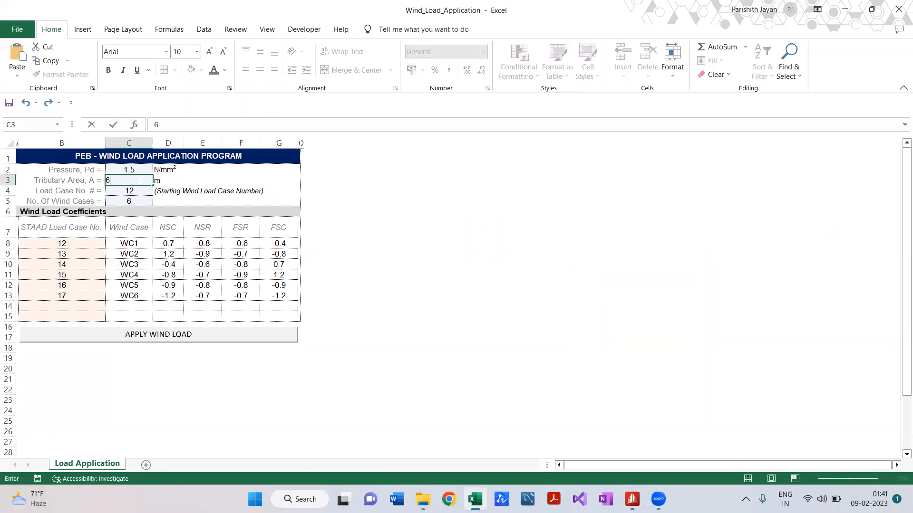
key(enter)
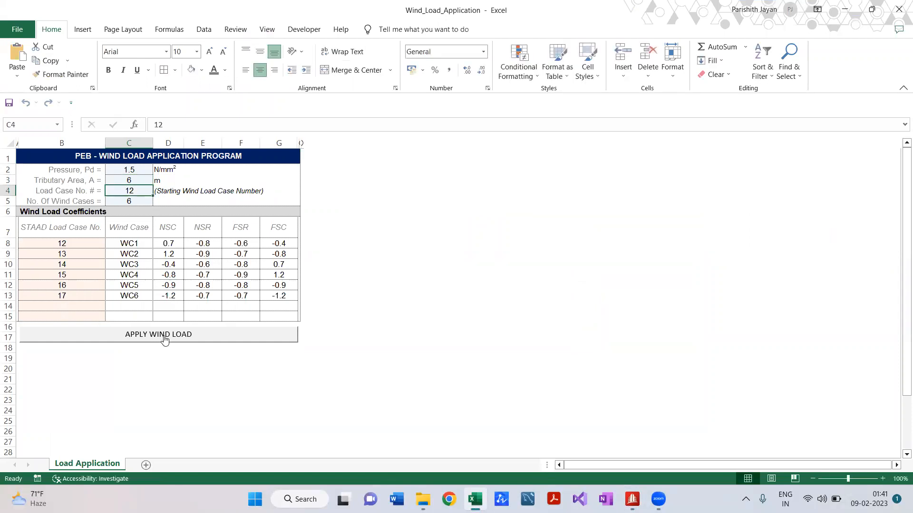
click(159, 334)
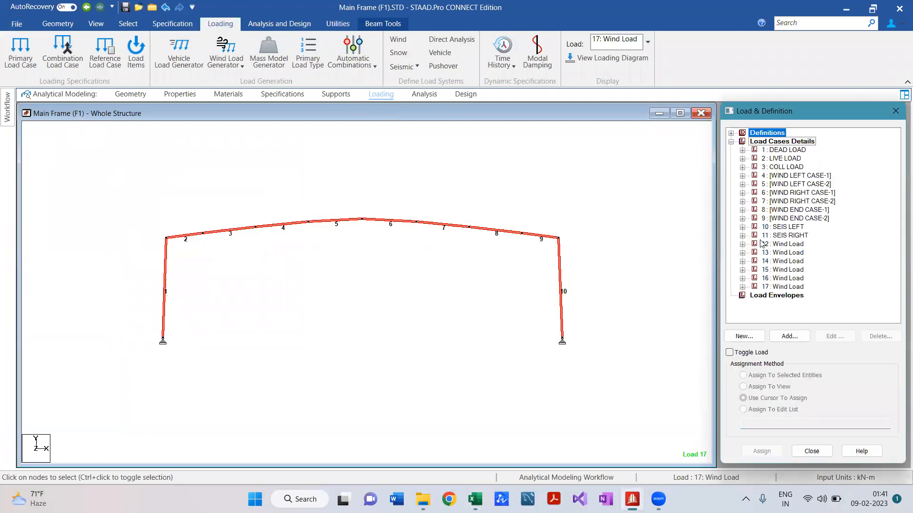
Expand Wind Load case 12 and highlight its 6.3 and 7.2 kN/m member loads on the frame
click(742, 243)
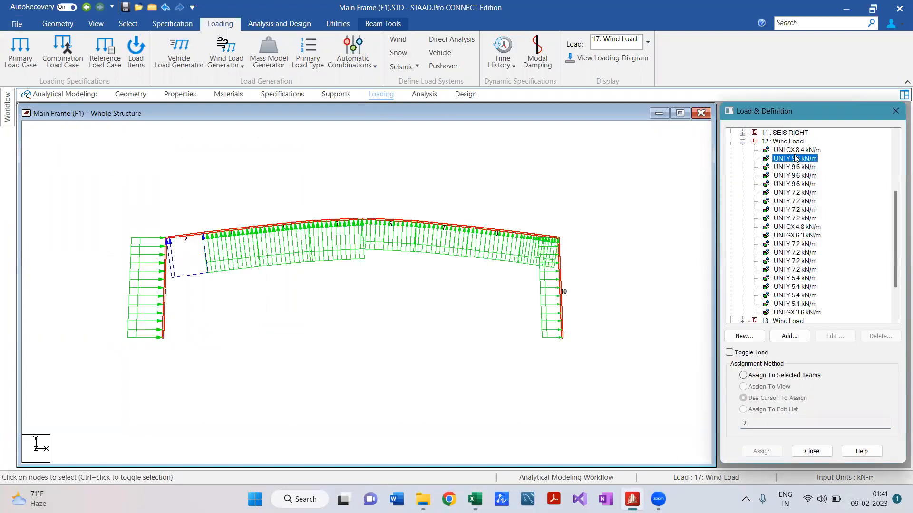
click(796, 236)
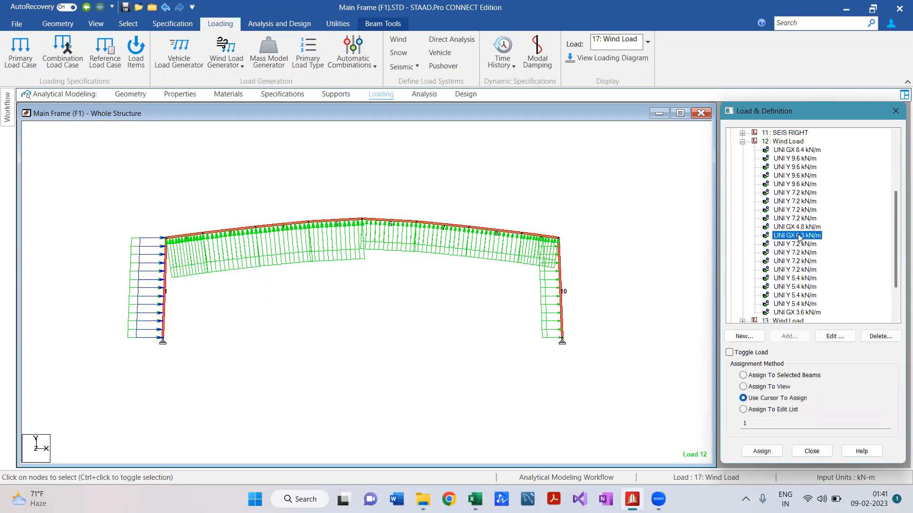
click(795, 261)
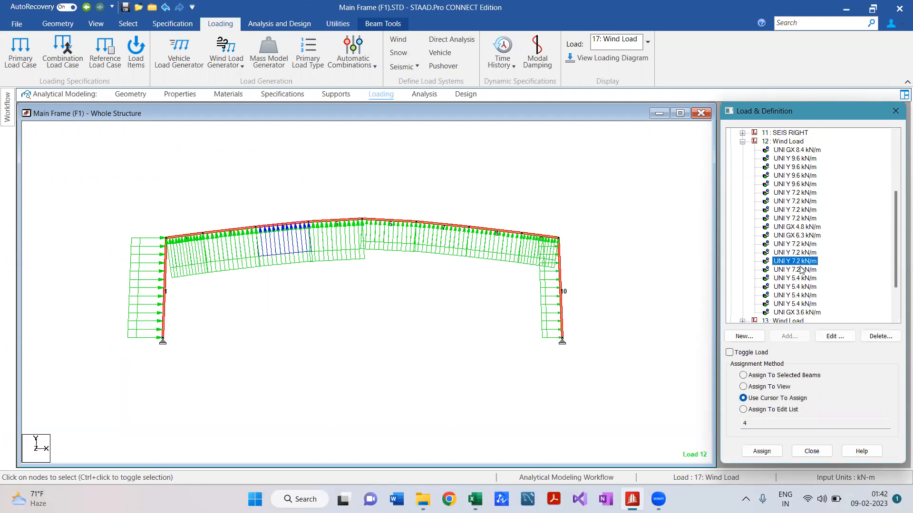
click(794, 278)
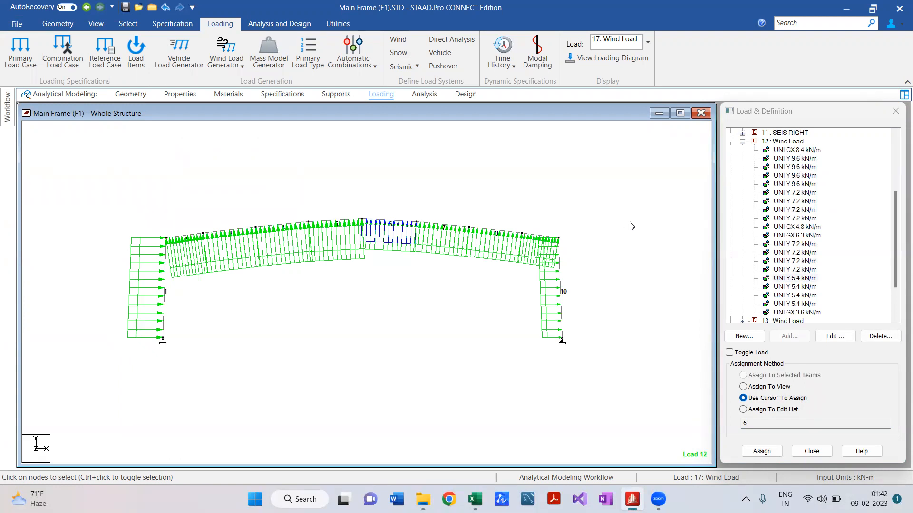
mouse_move(702, 57)
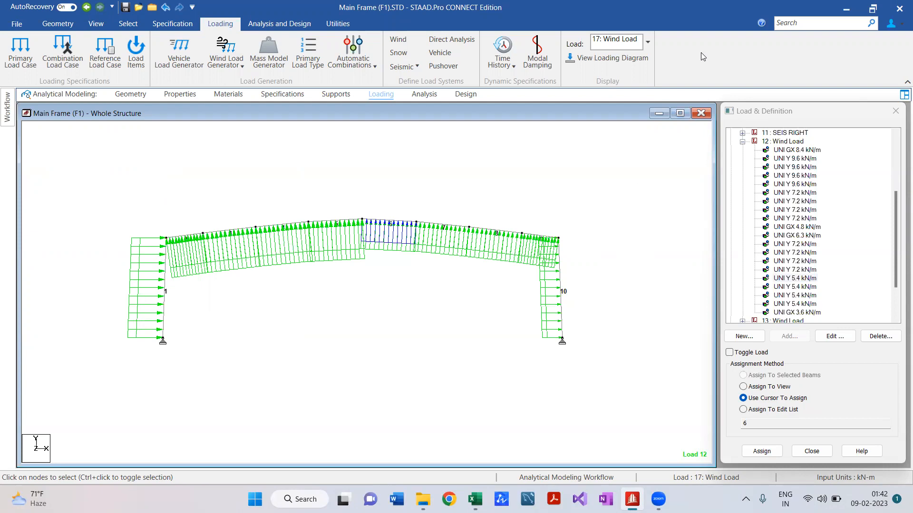